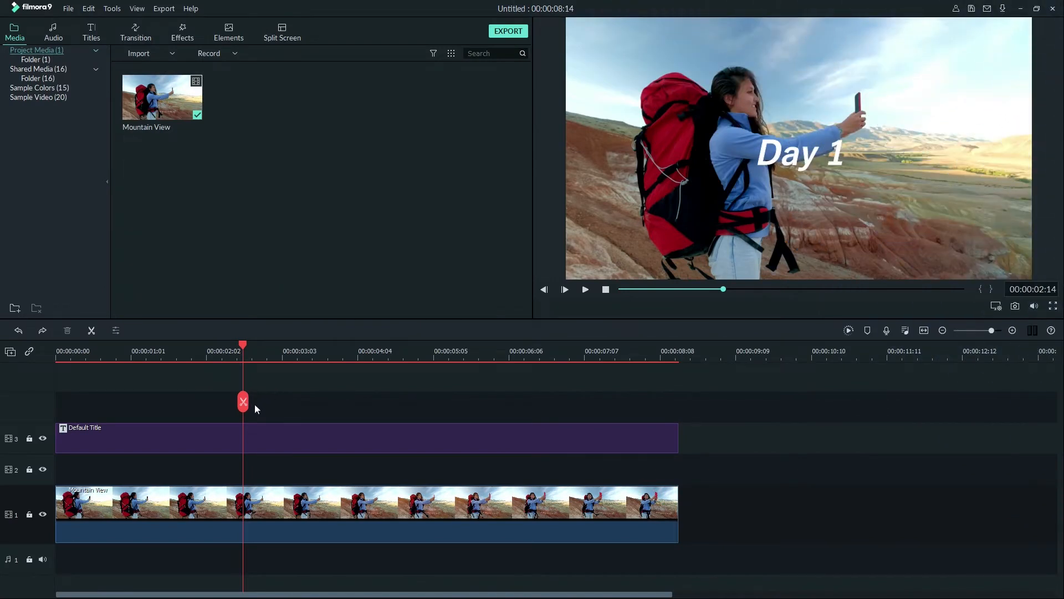
mouse_move(253, 408)
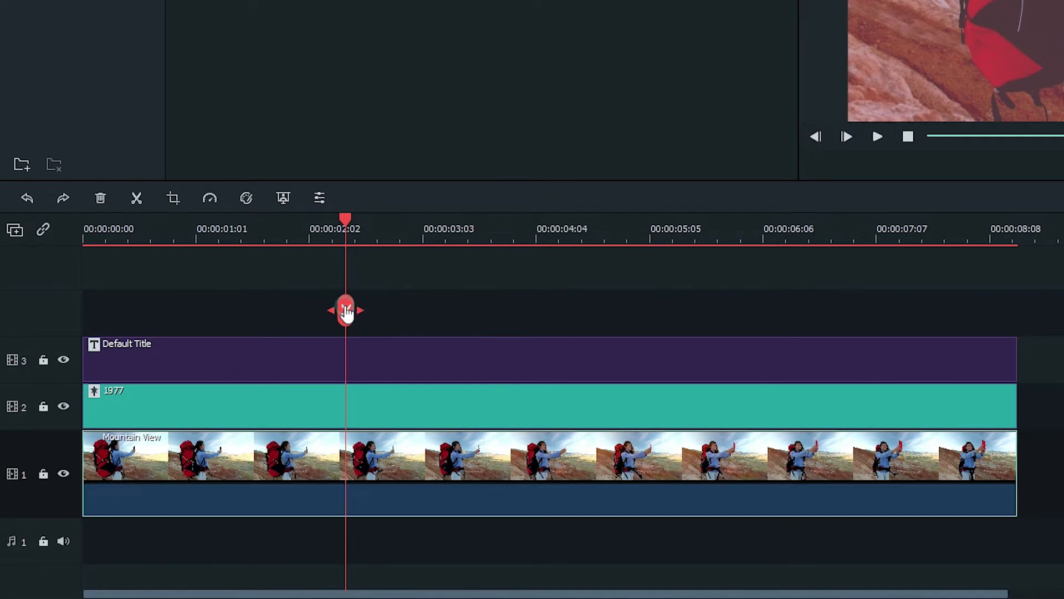
Add the Little Maps - Out The Blue music track under the video.
left_click(136, 198)
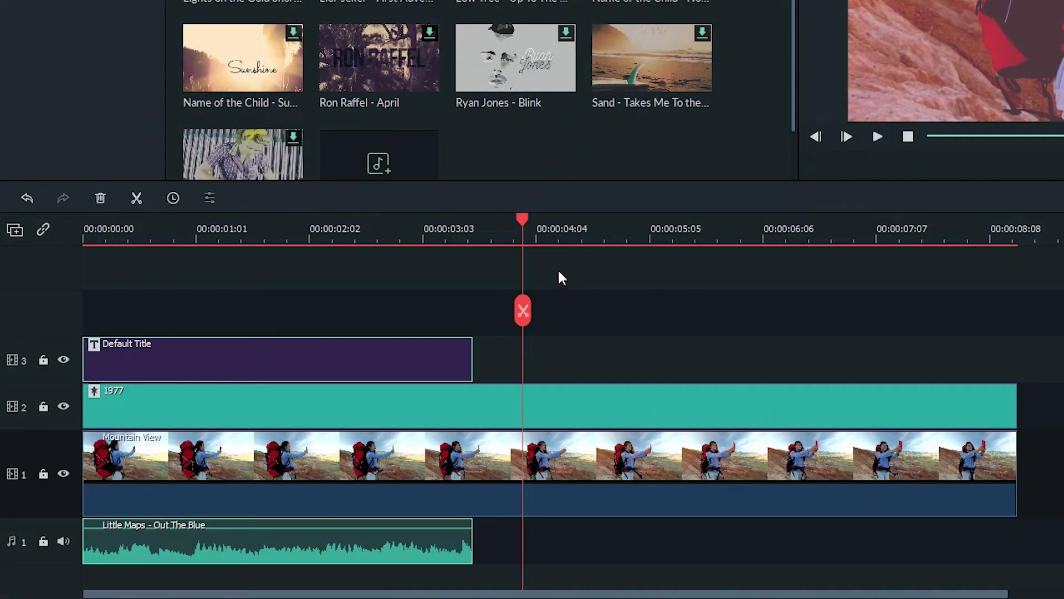
mouse_move(390, 308)
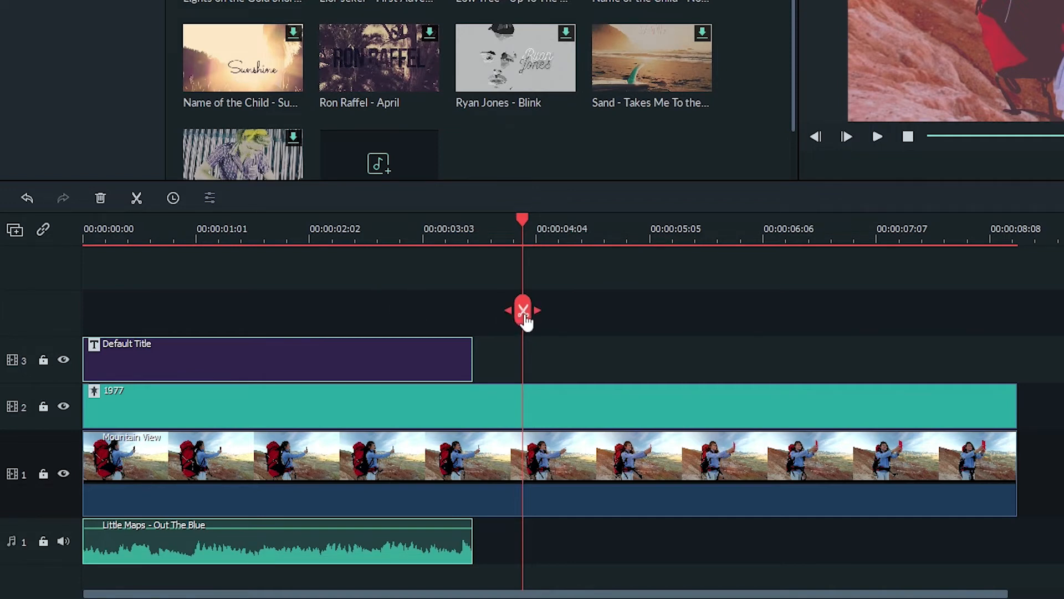
Split the Mountain View and 1977 filter clips at about 3.5 s and select the left piece.
left_click(523, 311)
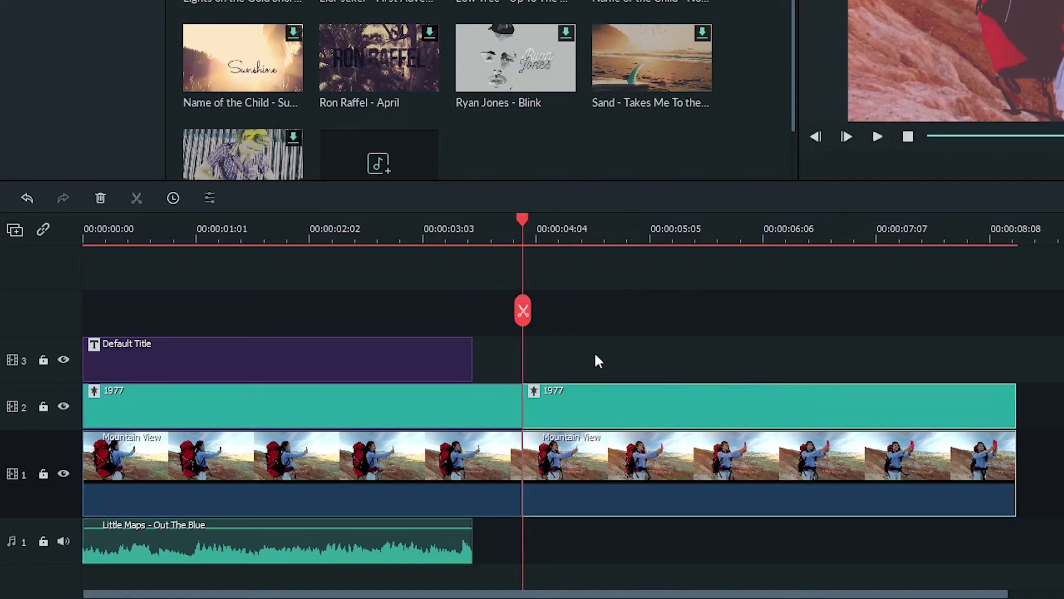
left_click(516, 465)
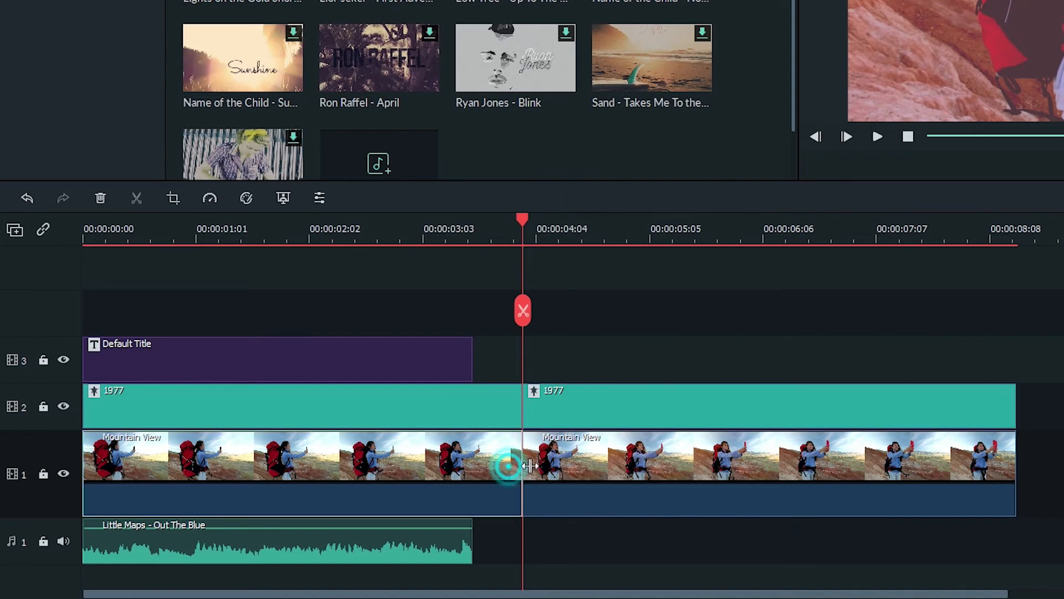